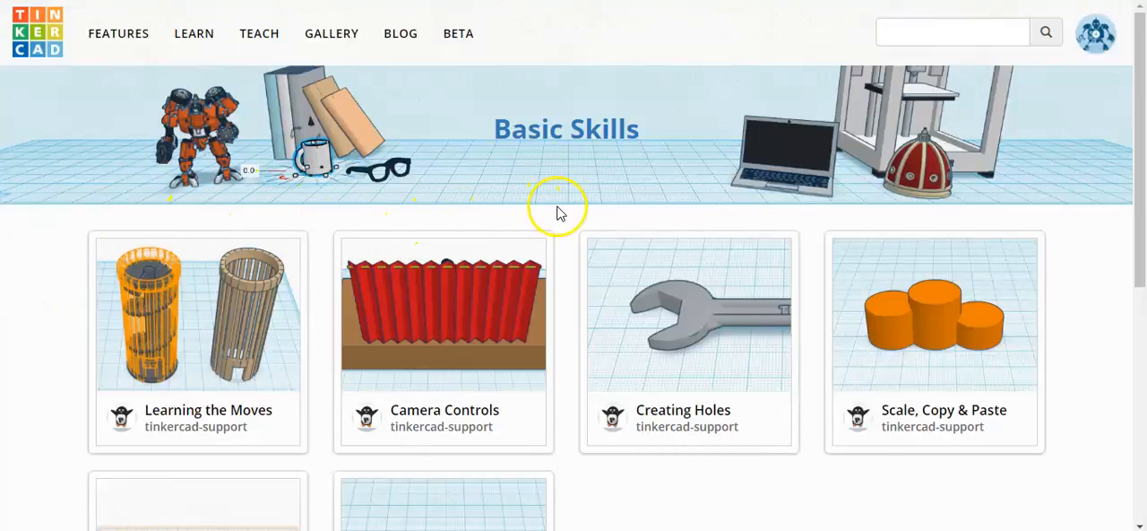
mouse_move(936, 373)
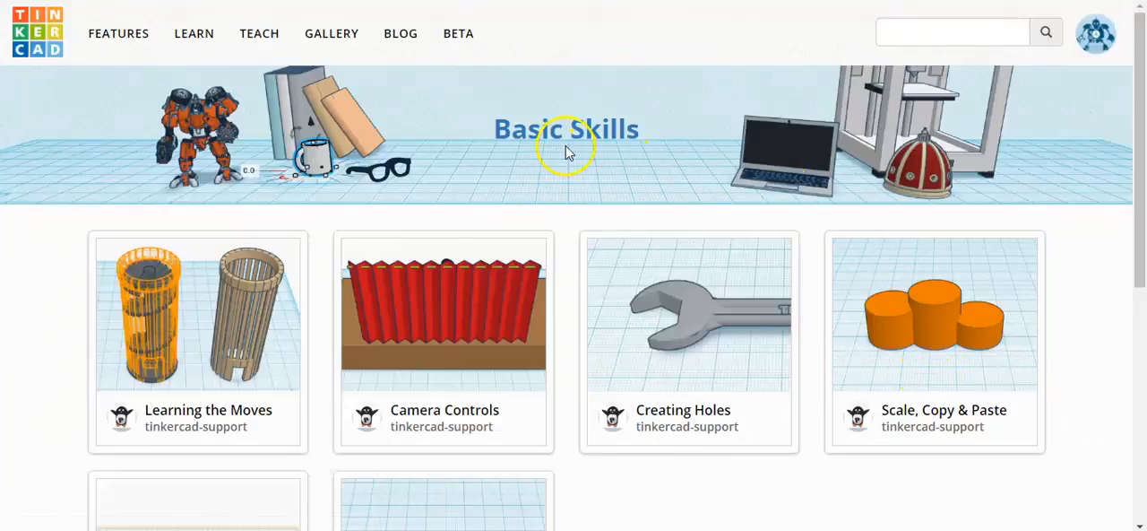
mouse_move(964, 301)
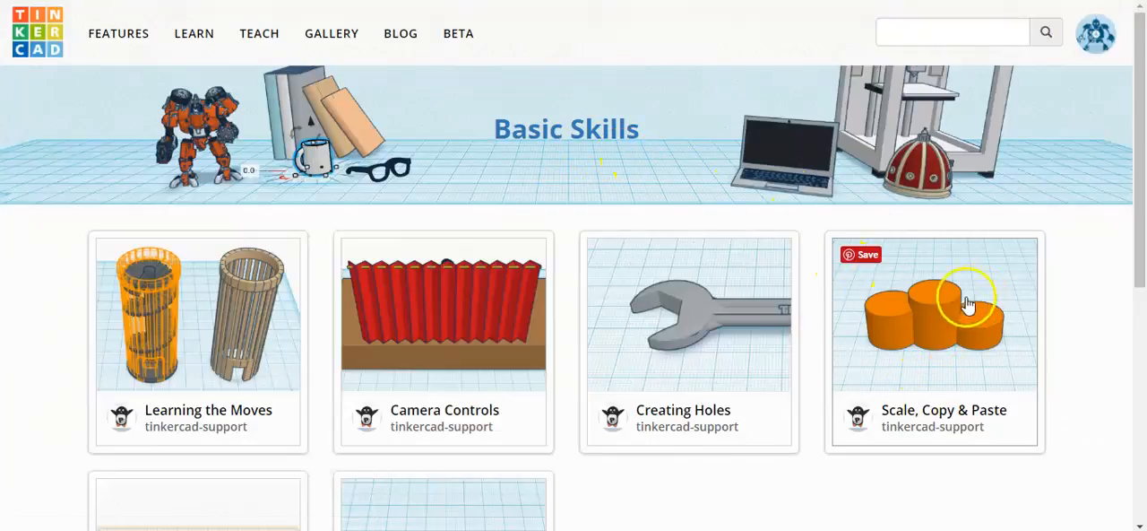
mouse_move(975, 289)
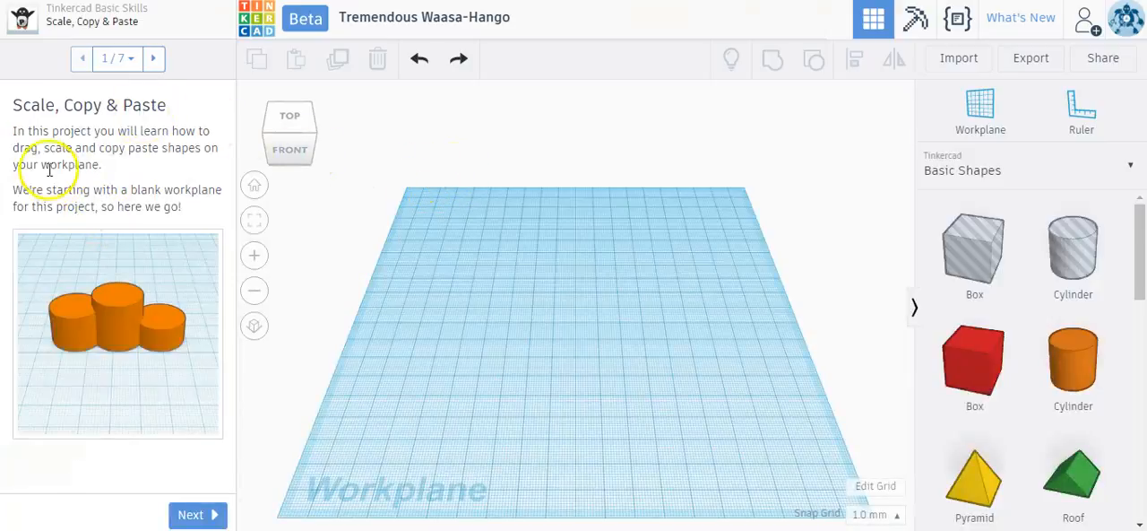
mouse_move(170, 168)
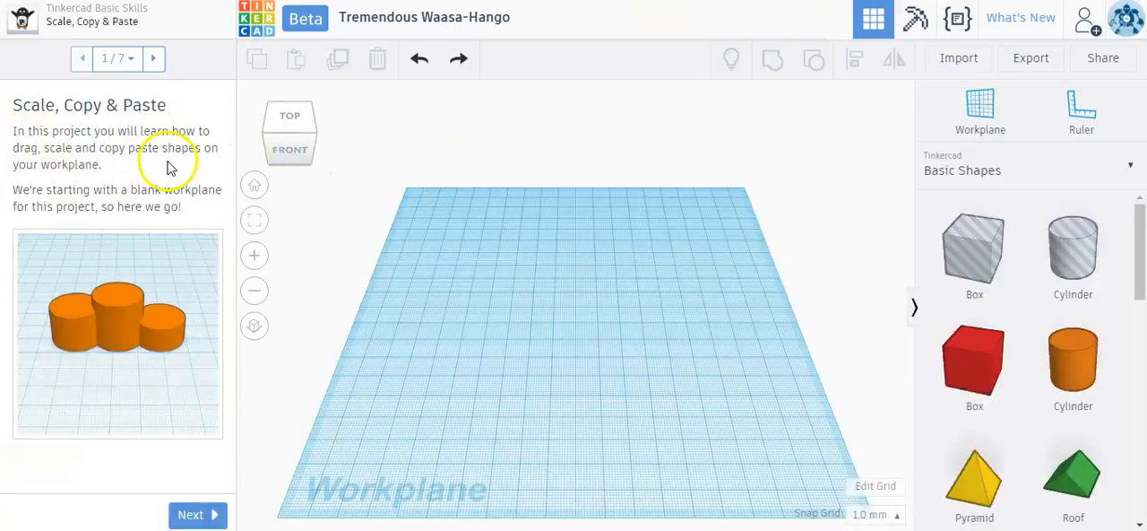
mouse_move(166, 172)
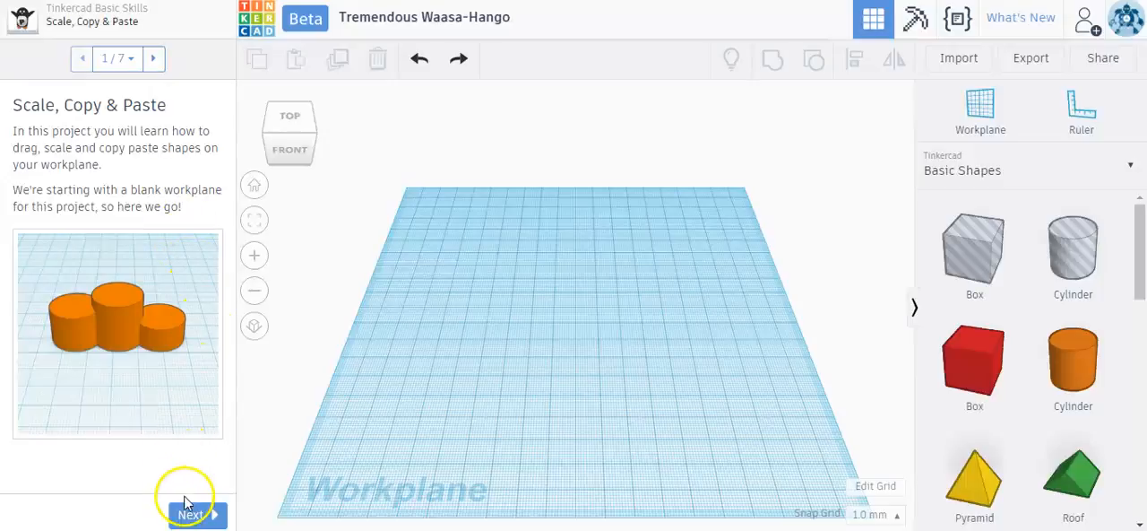
Step: Advance to the Add Shapes step and review its instructions for placing the cylinder
left_click(190, 513)
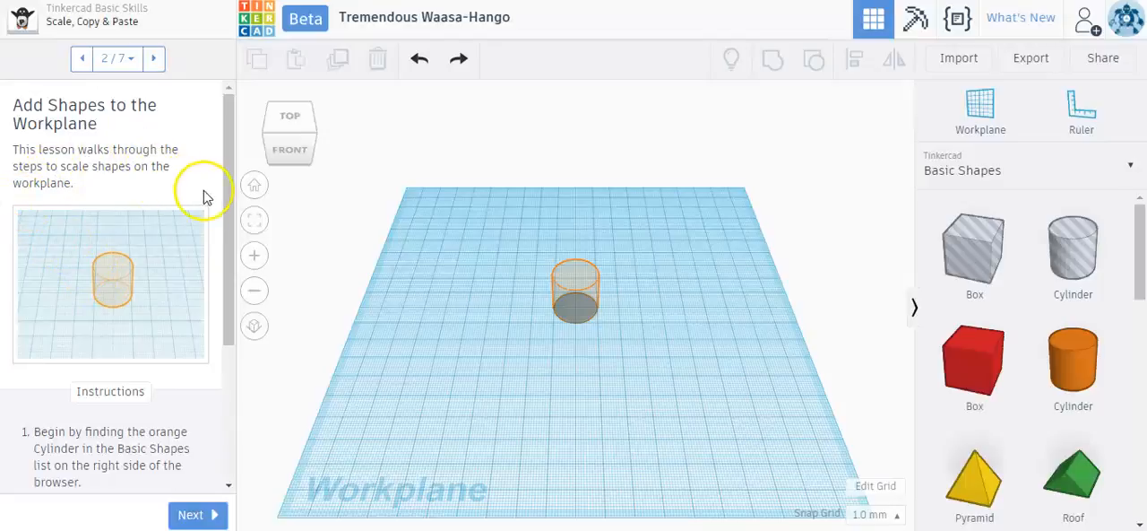
mouse_move(230, 197)
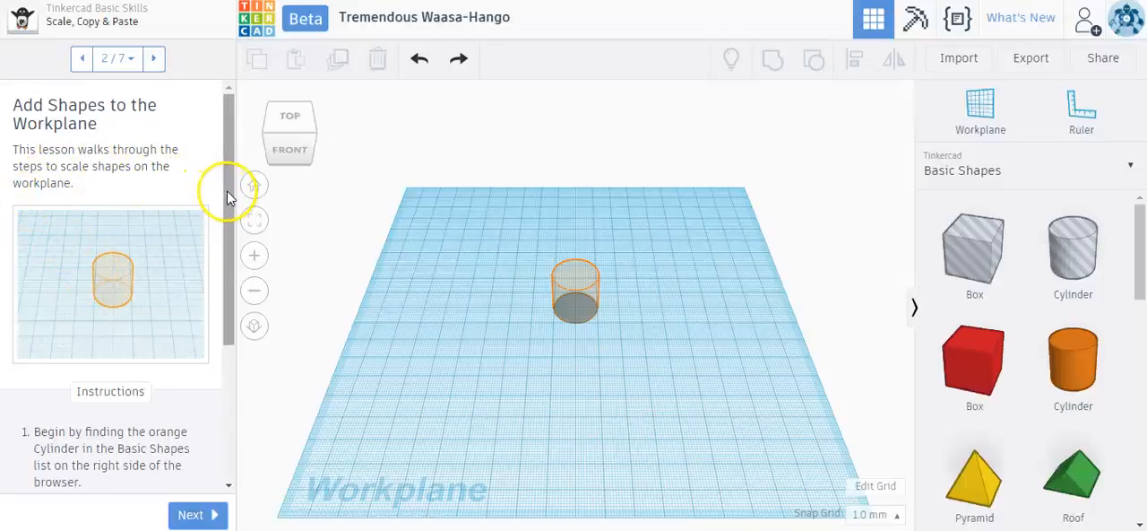
scroll("down", 3)
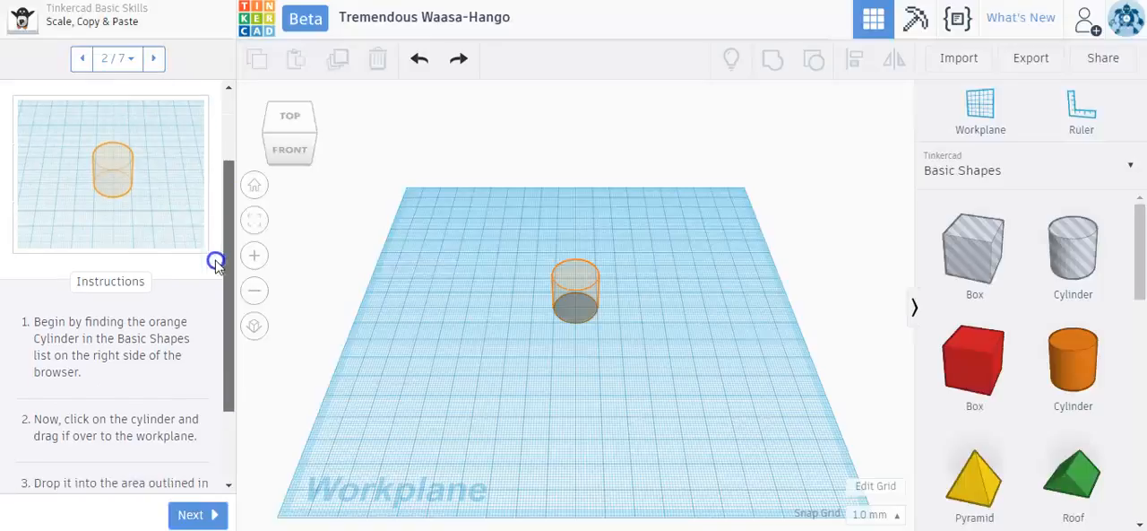
scroll("down", 3)
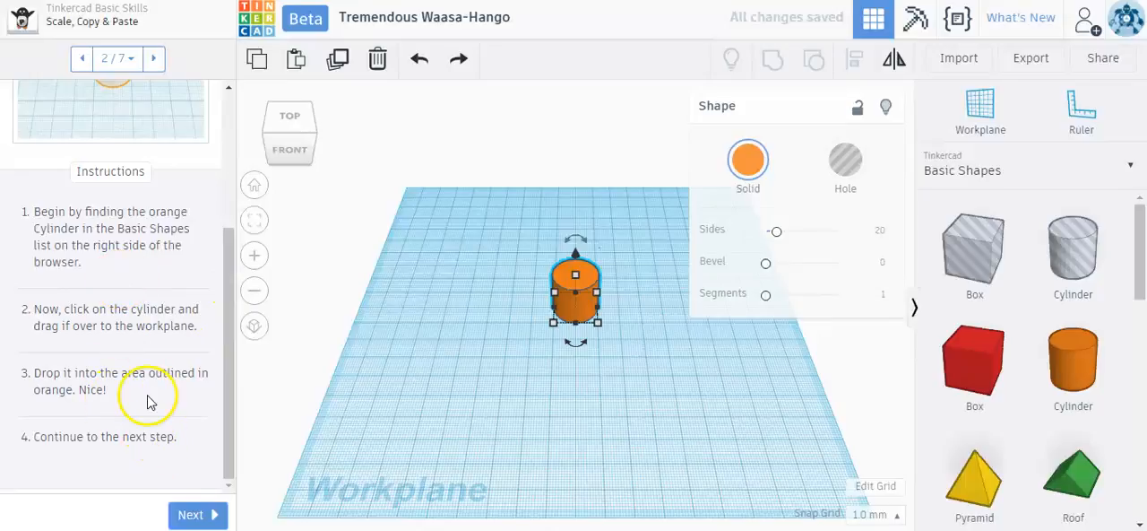
Step: Advance to the Repeat the Process step with a second cylinder outline beside the first
left_click(190, 512)
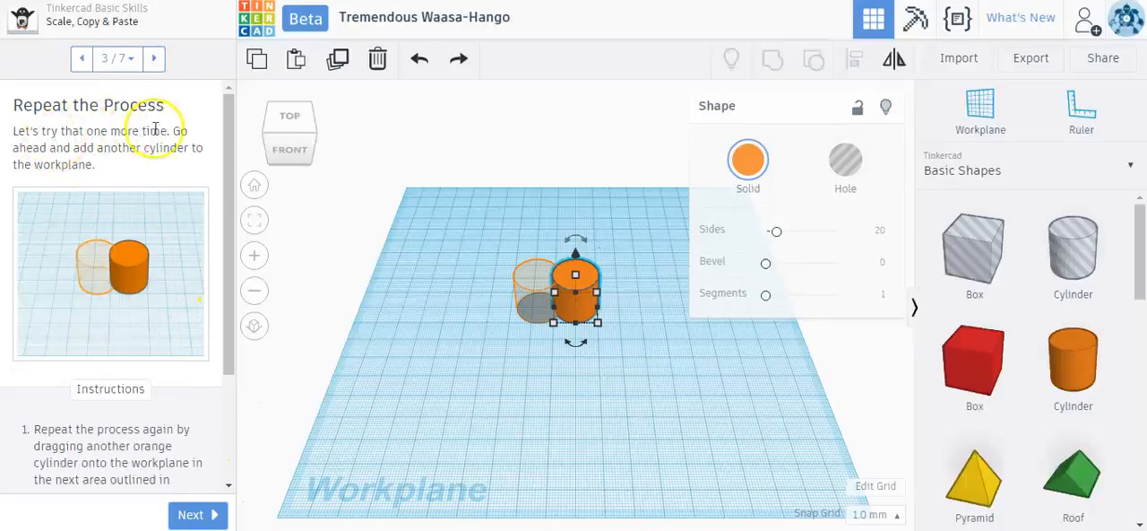
mouse_move(155, 158)
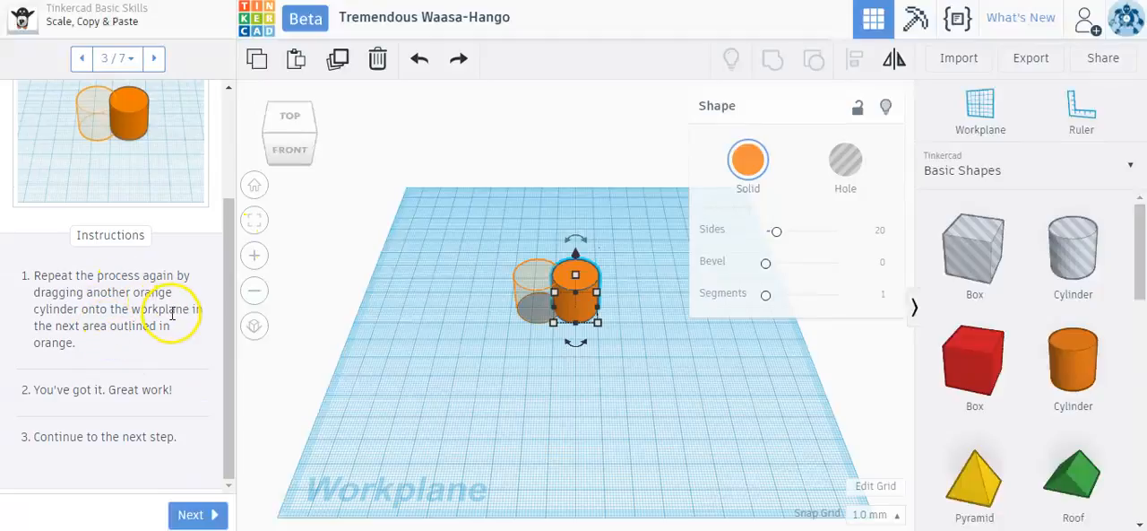
mouse_move(654, 333)
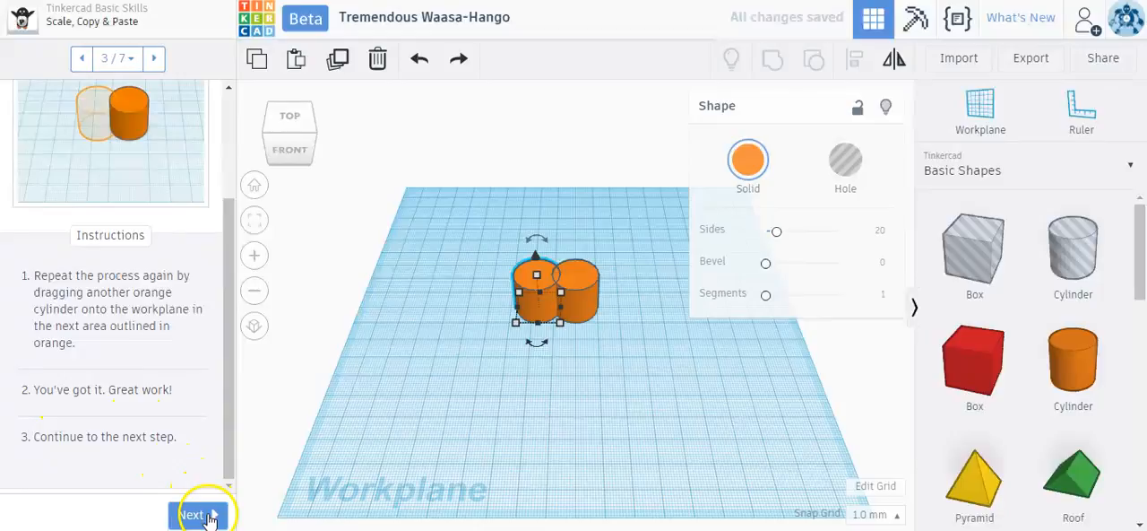
Step: Scale the second cylinder down to about 15 mm using its top height handle
left_click(197, 512)
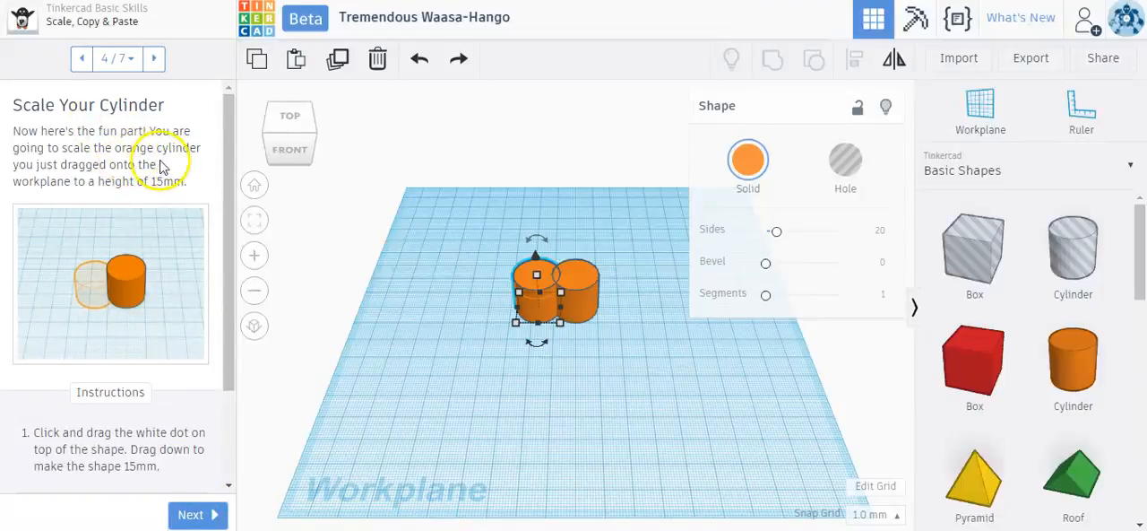
mouse_move(198, 187)
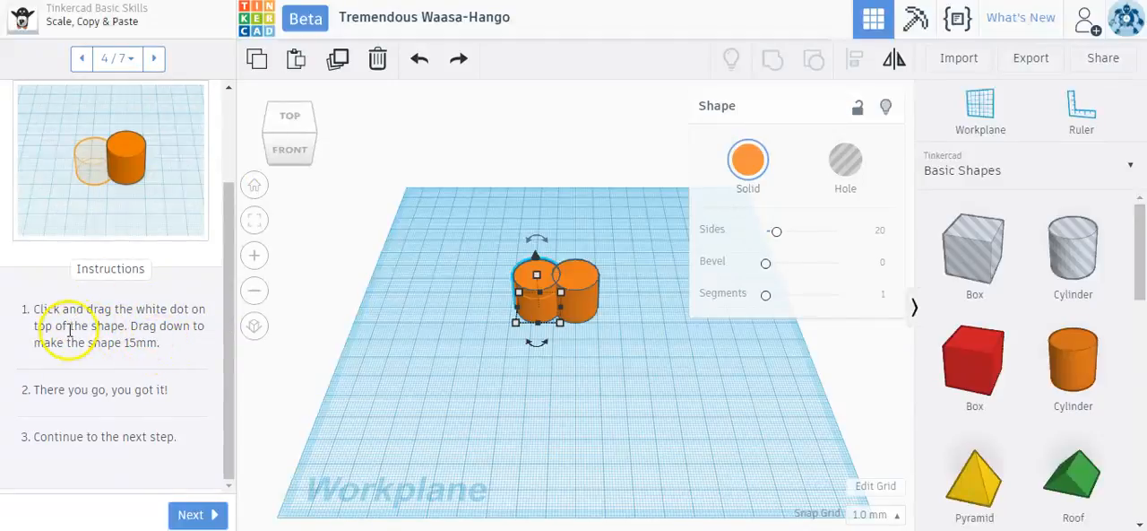
mouse_move(478, 375)
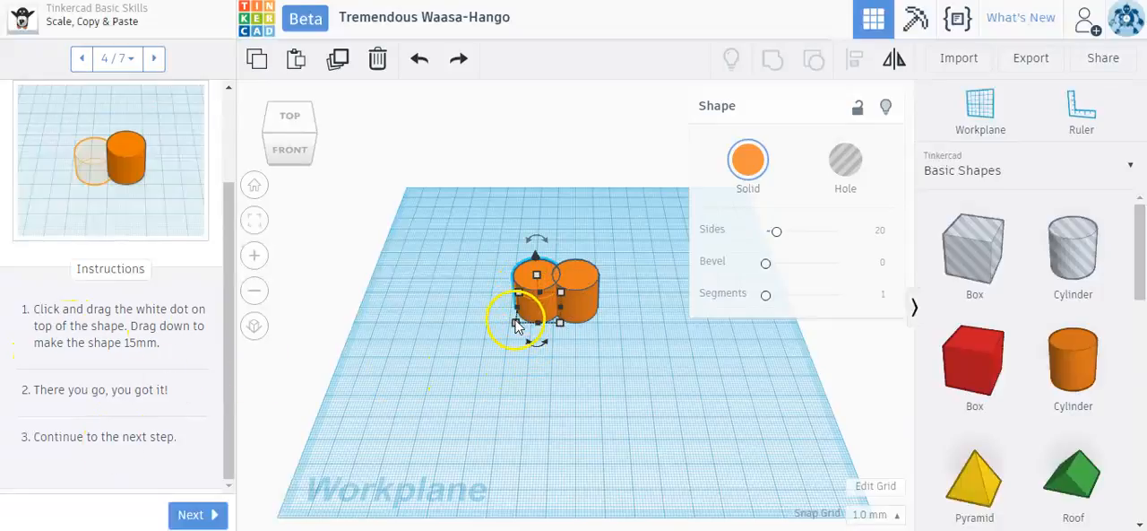
left_click(536, 295)
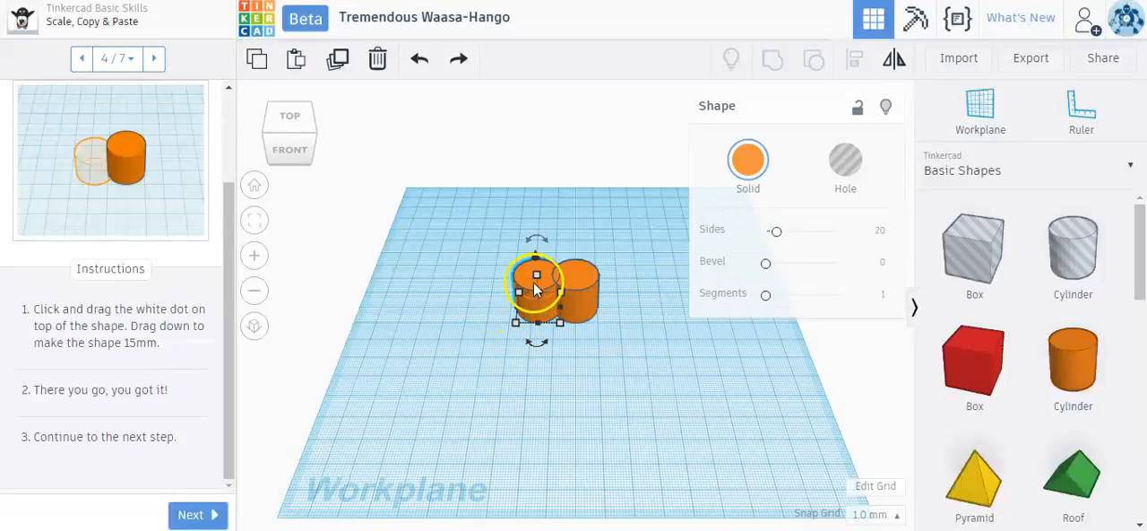
mouse_move(473, 339)
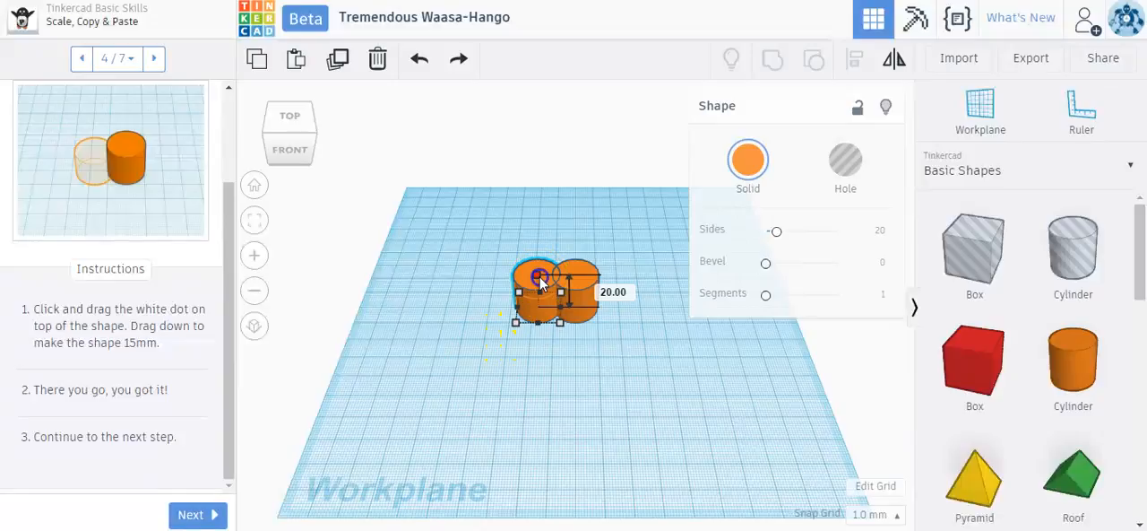
left_click_drag(538, 276, 541, 287)
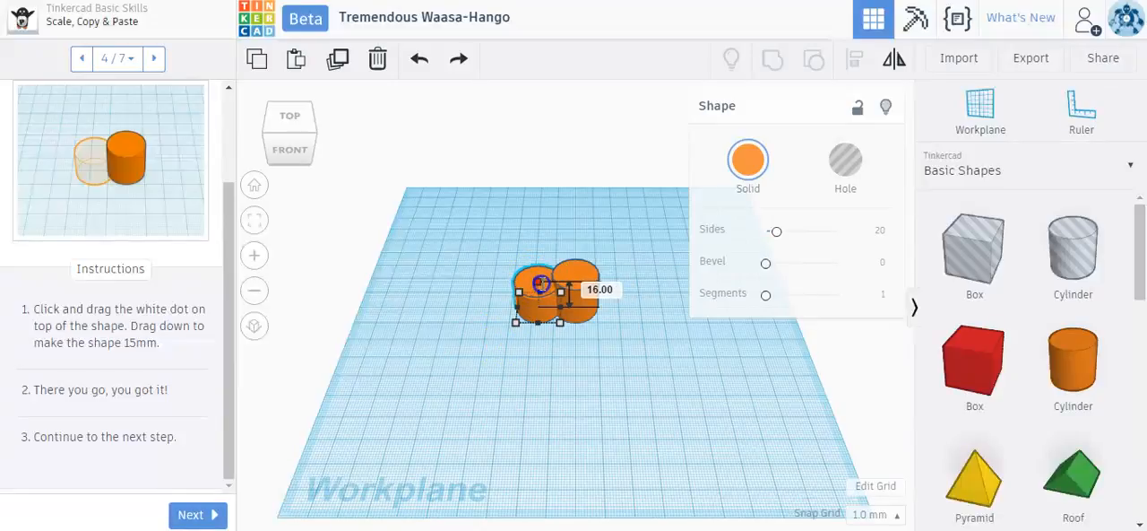
left_click_drag(543, 272, 543, 295)
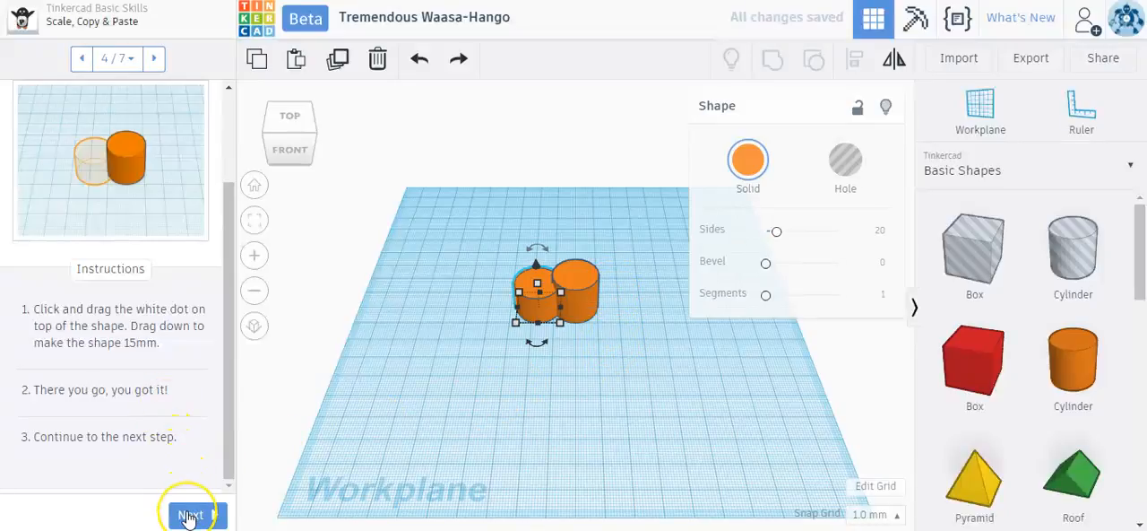
Step: Copy a cylinder and position the pasted copy as the third in the outlined spot
left_click(190, 513)
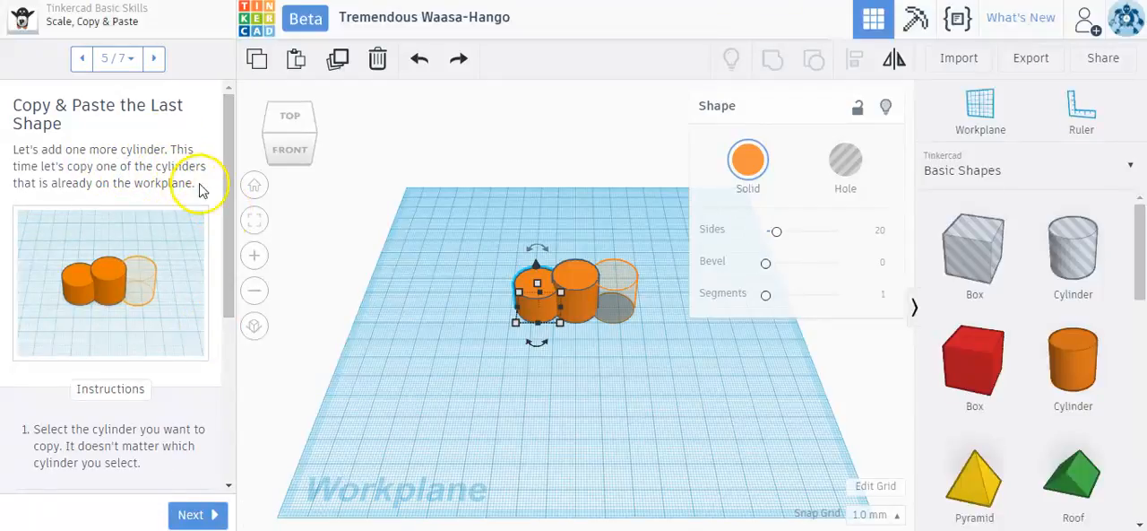
scroll("down", 3)
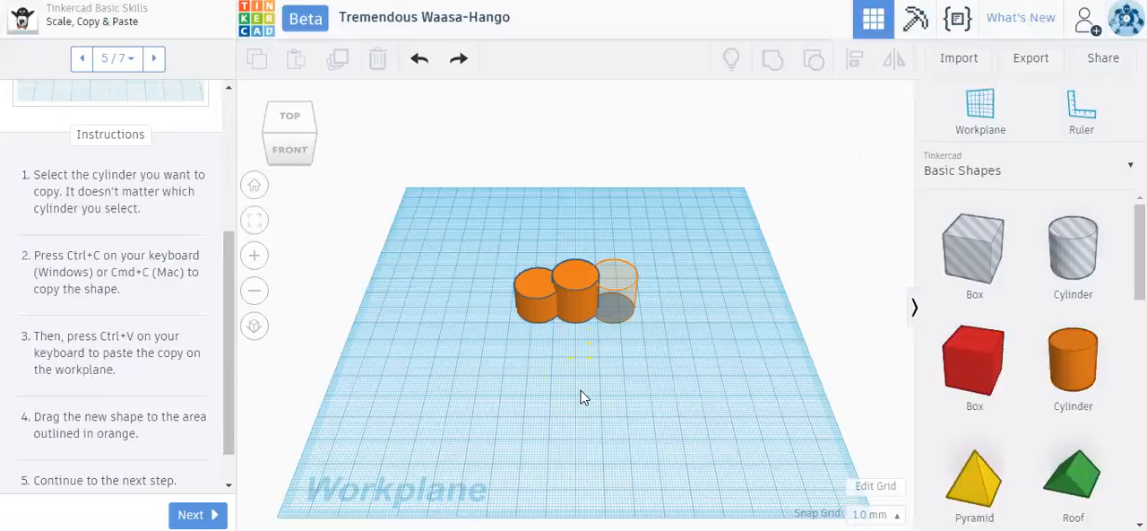
left_click(538, 290)
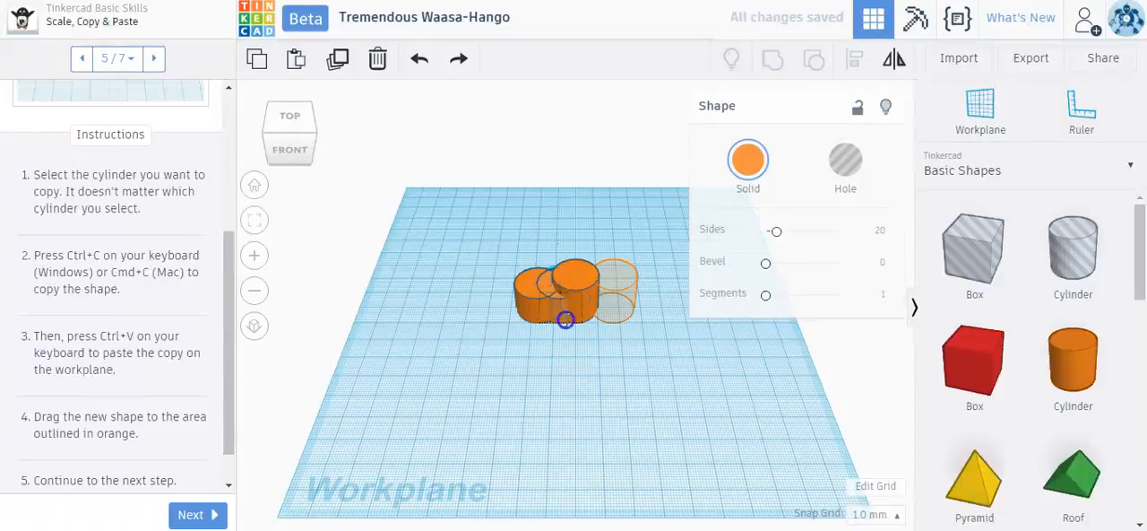
left_click(610, 296)
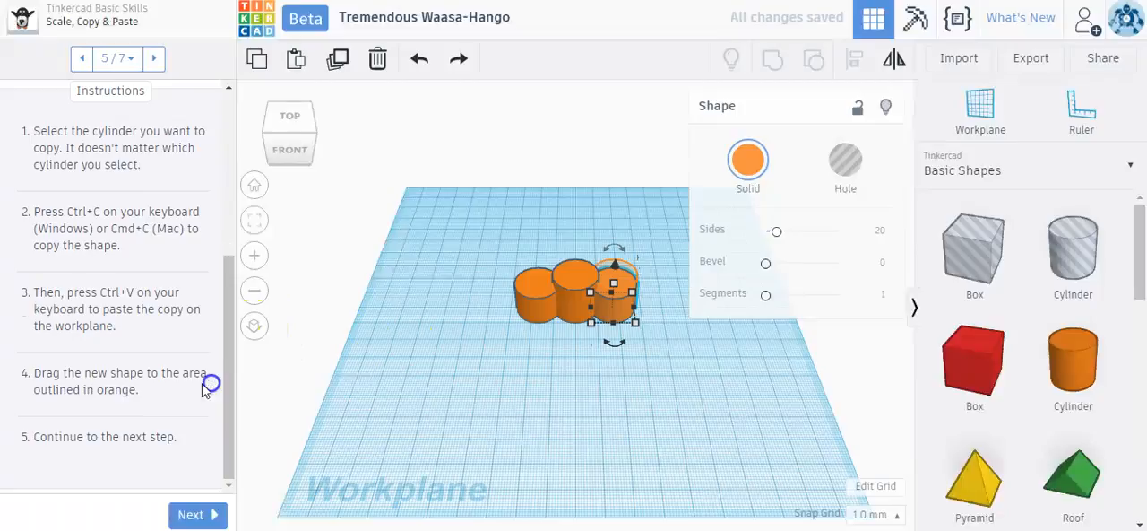
Step: Shorten the third cylinder to 10 mm so the row steps down 20, 15, 10 mm
left_click(190, 513)
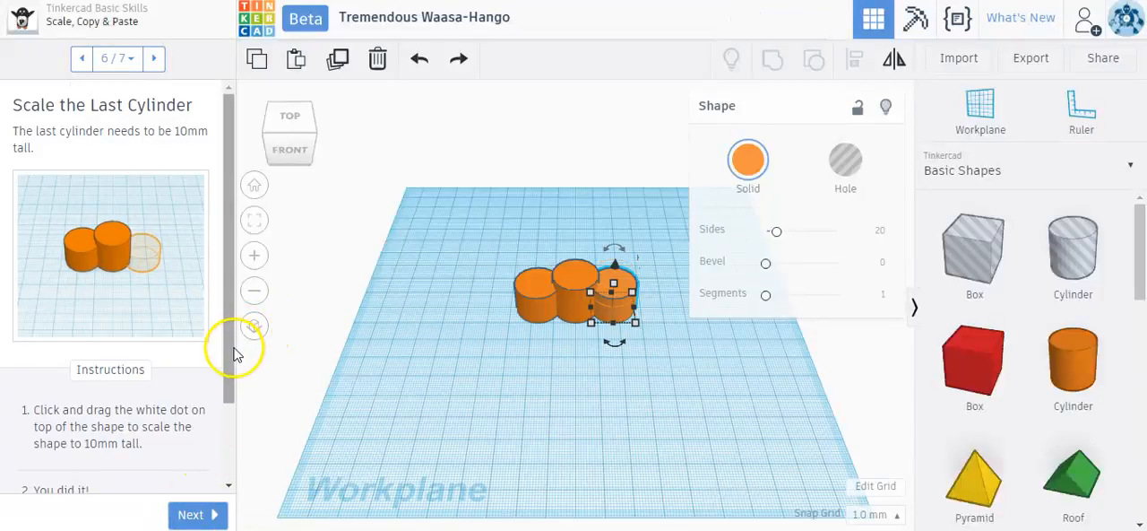
scroll("down", 3)
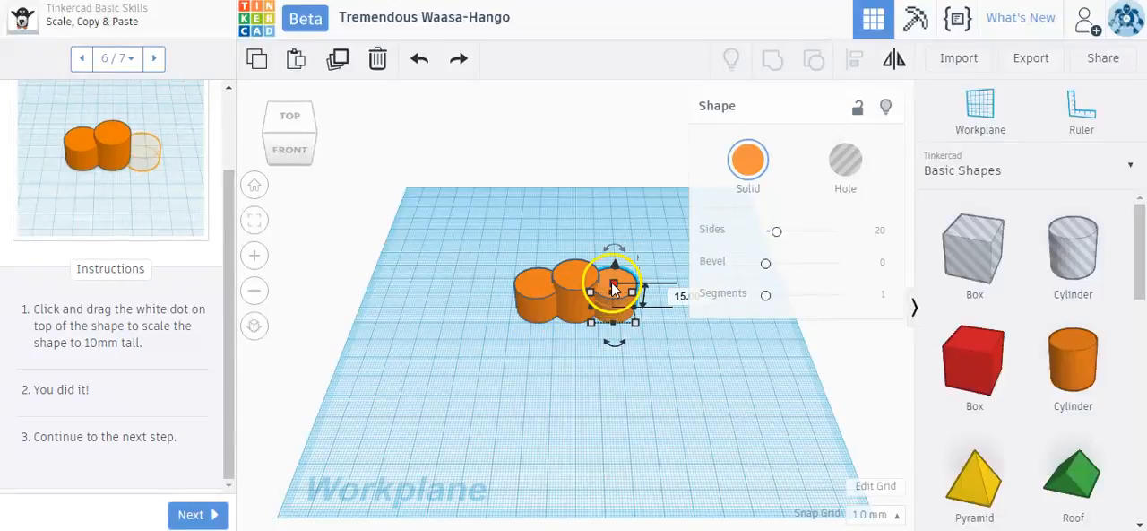
left_click_drag(615, 276, 610, 294)
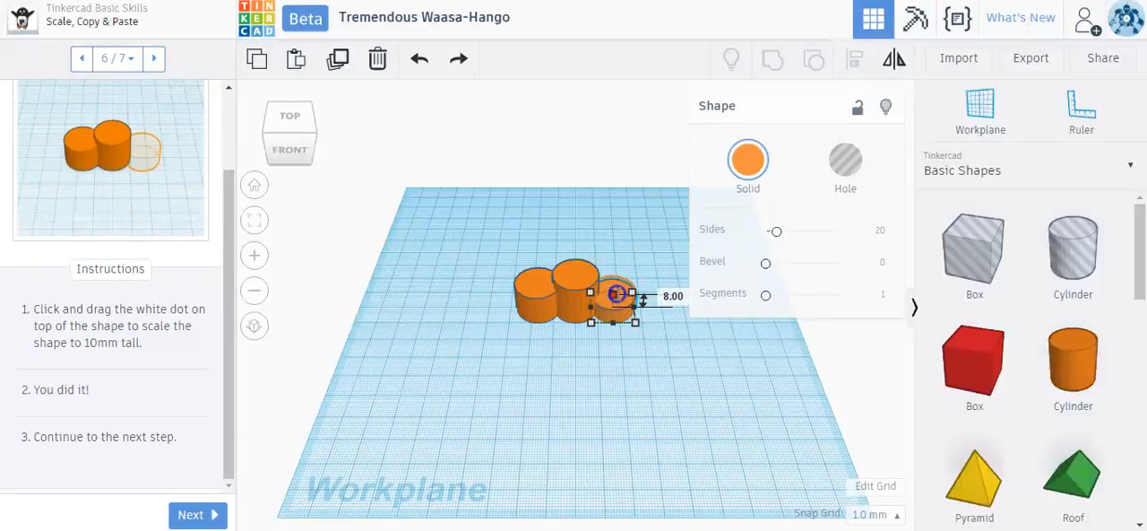
left_click_drag(615, 294, 615, 261)
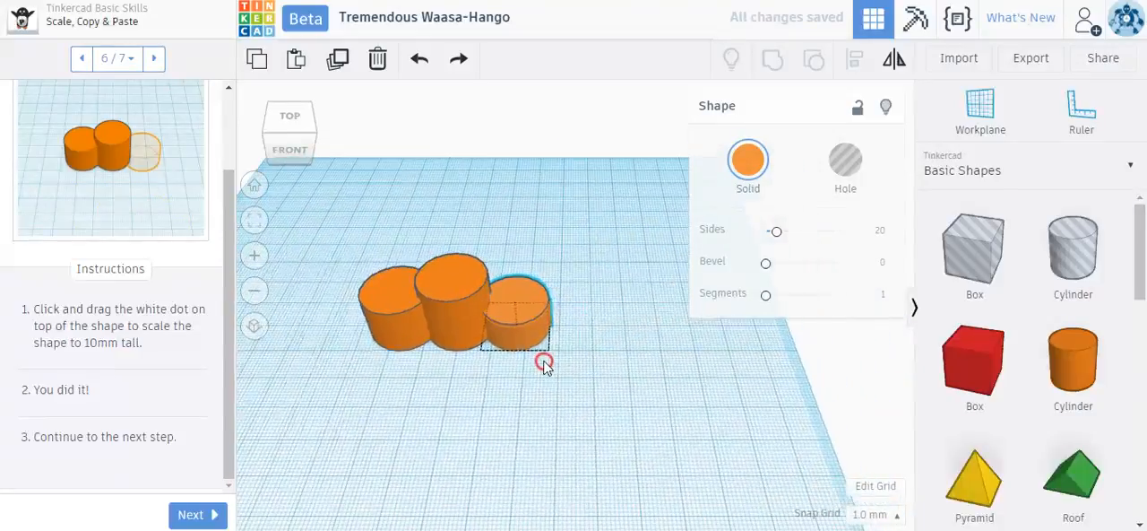
left_click(520, 296)
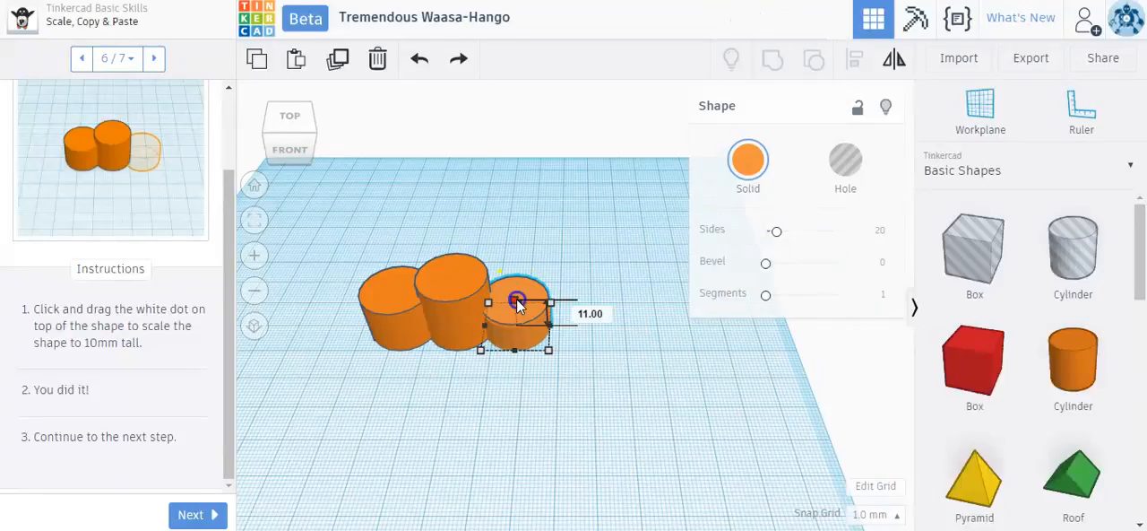
left_click_drag(518, 299, 520, 301)
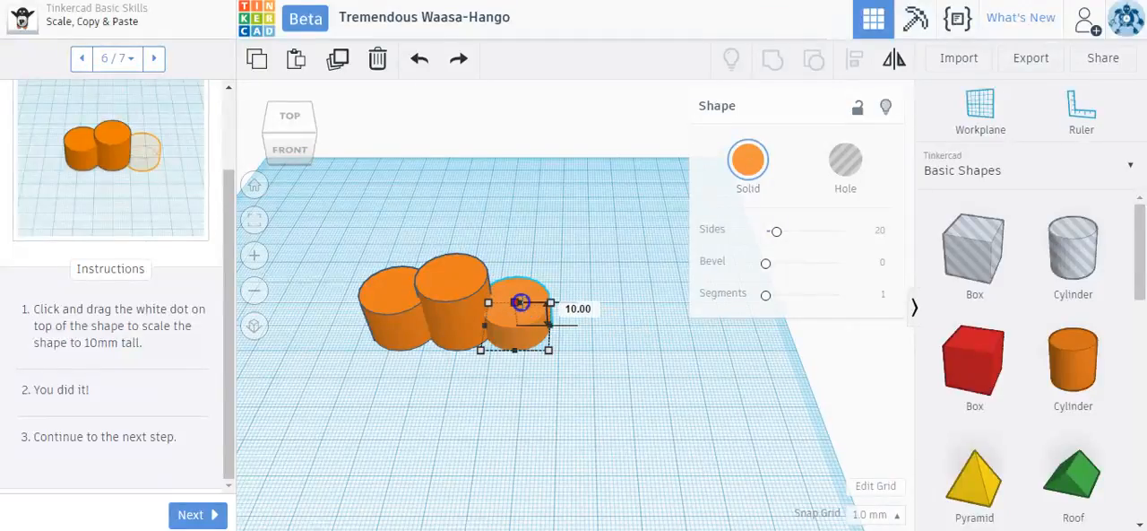
left_click_drag(520, 301, 527, 291)
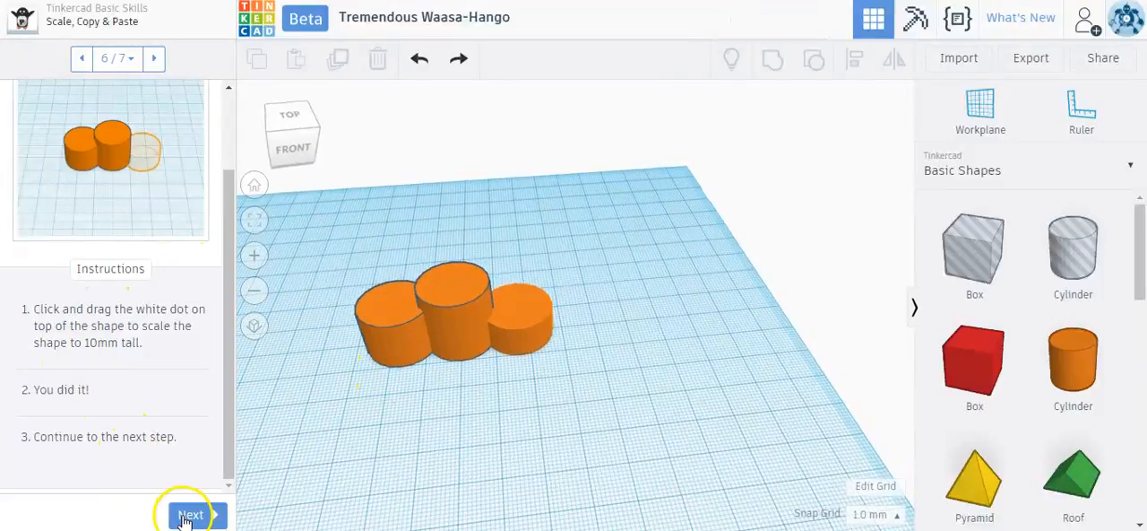
Step: Reach the lesson's final congratulations screen with the three stepped cylinders
left_click(190, 512)
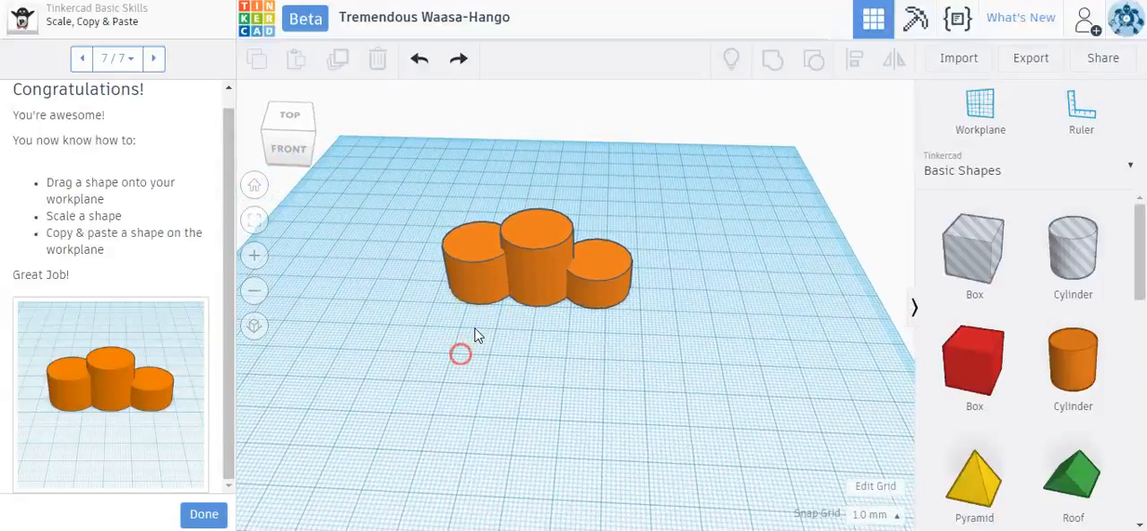
mouse_move(448, 359)
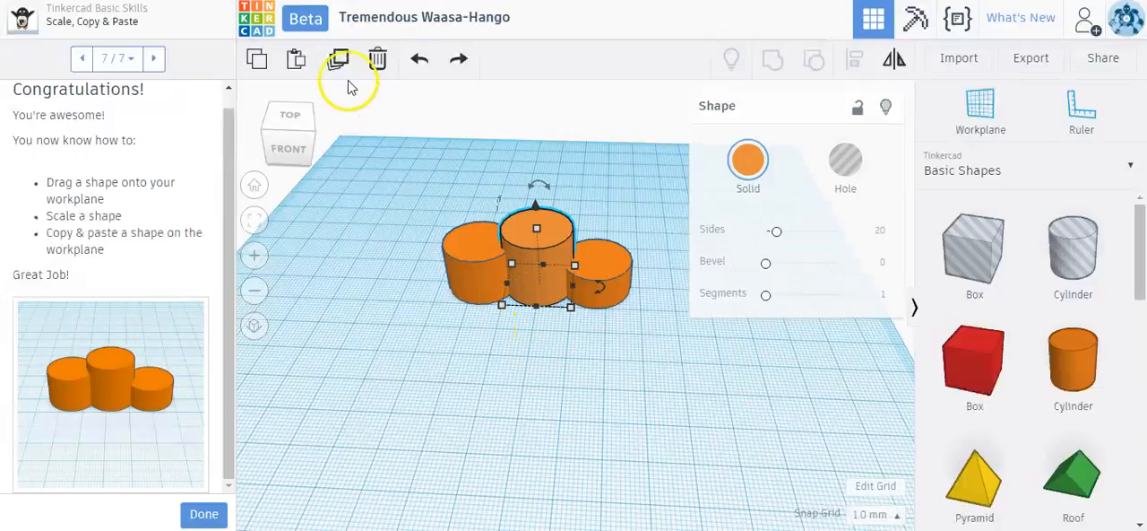
mouse_move(337, 59)
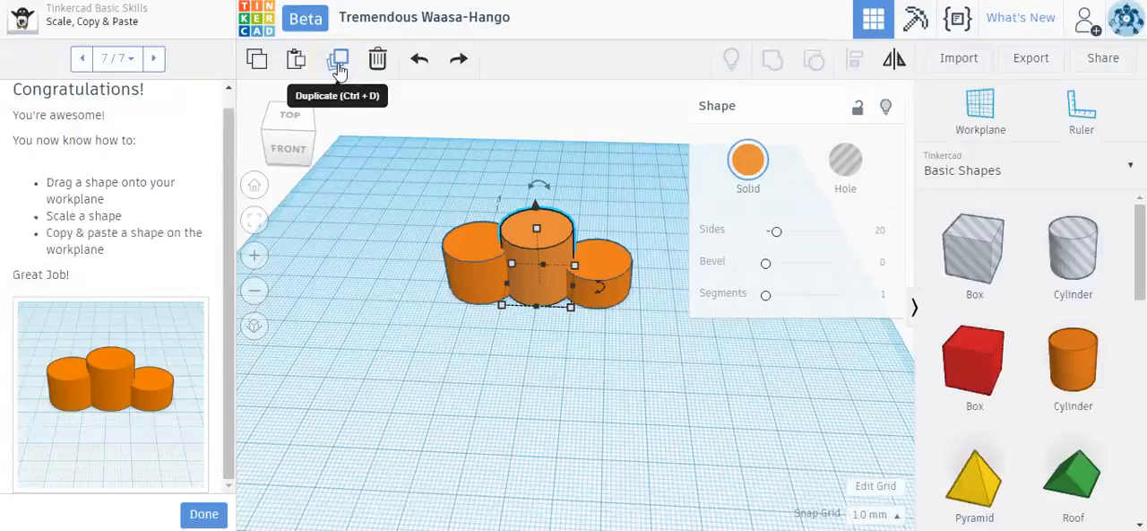
Step: Duplicate the tallest cylinder and drag the copy forward, away from the row
left_click(337, 59)
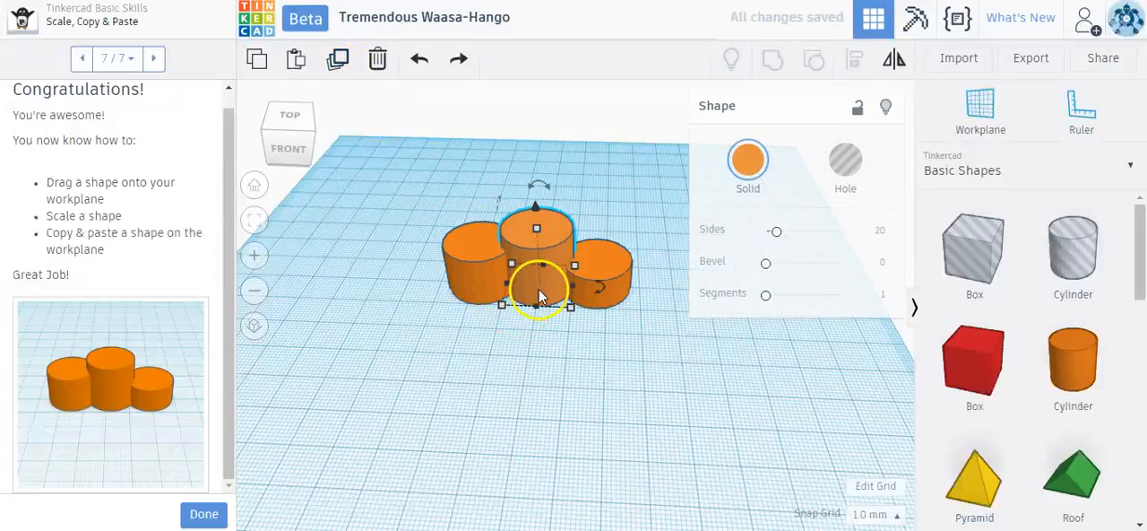
left_click_drag(536, 278, 392, 348)
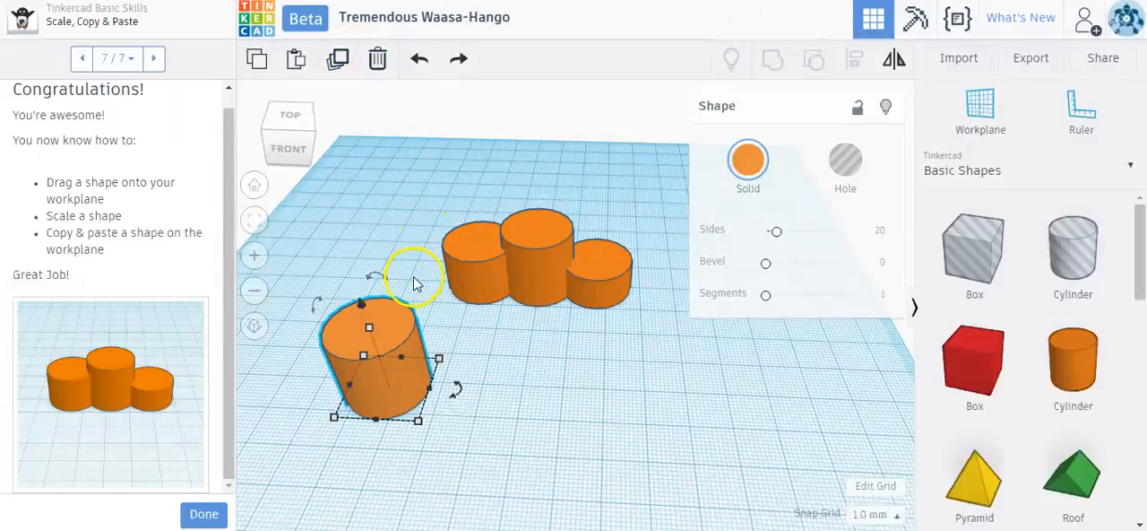
mouse_move(377, 170)
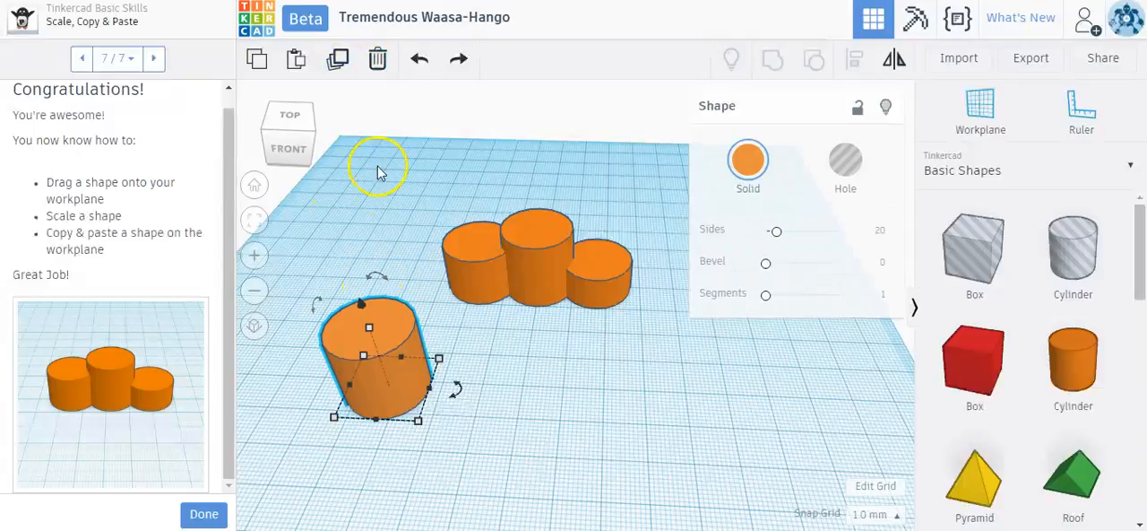
mouse_move(552, 271)
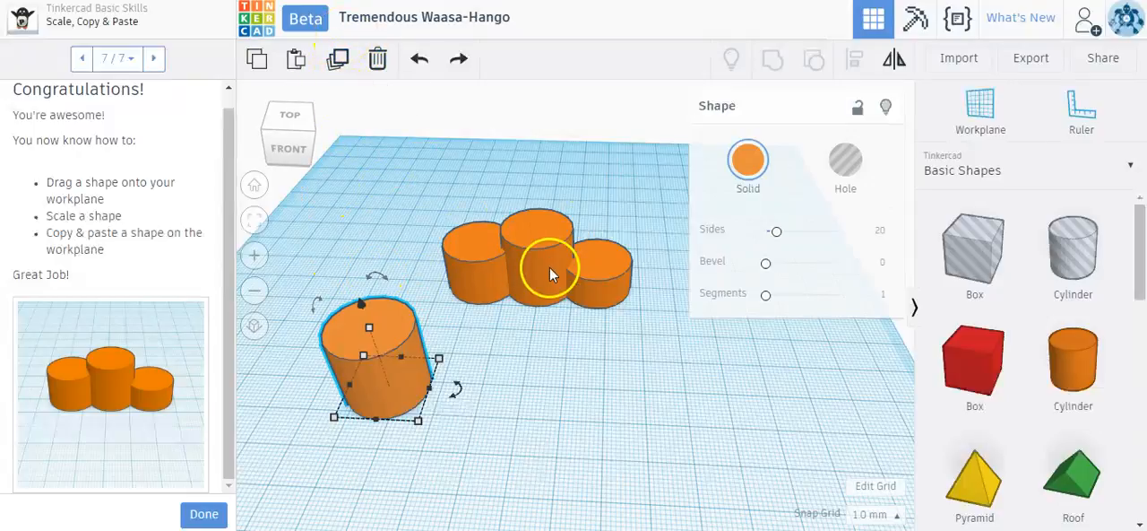
mouse_move(502, 260)
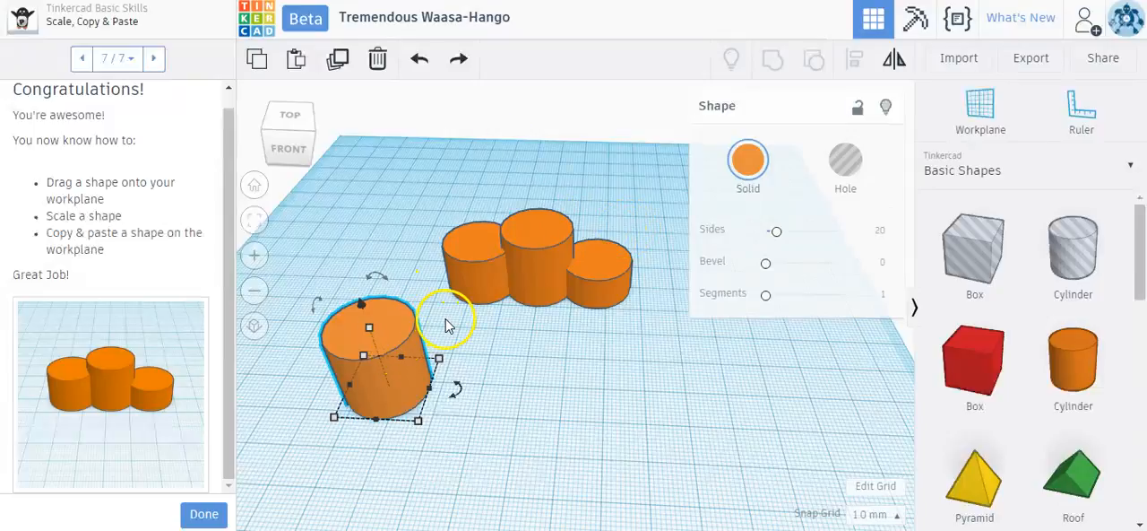
mouse_move(412, 380)
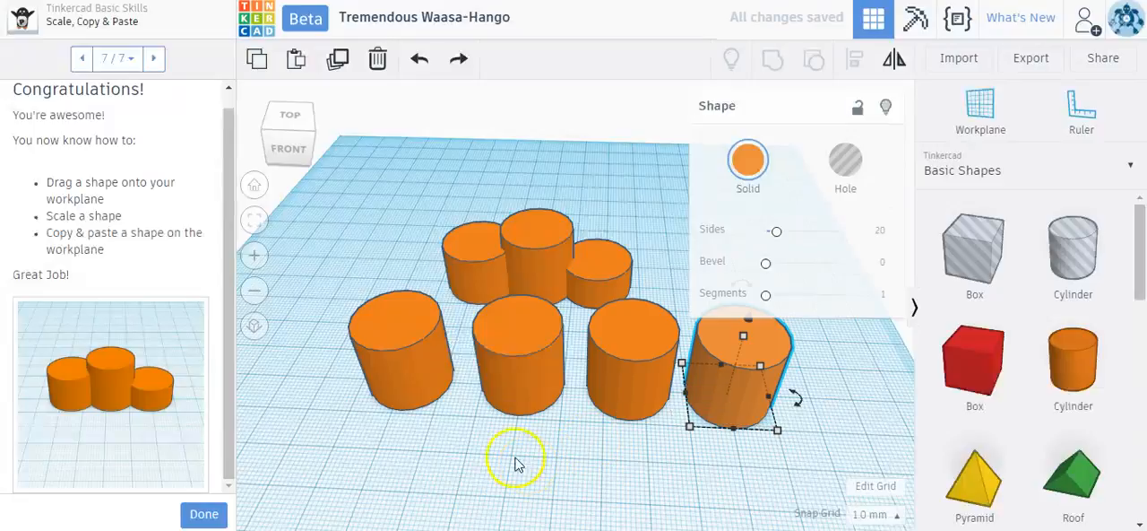
mouse_move(566, 395)
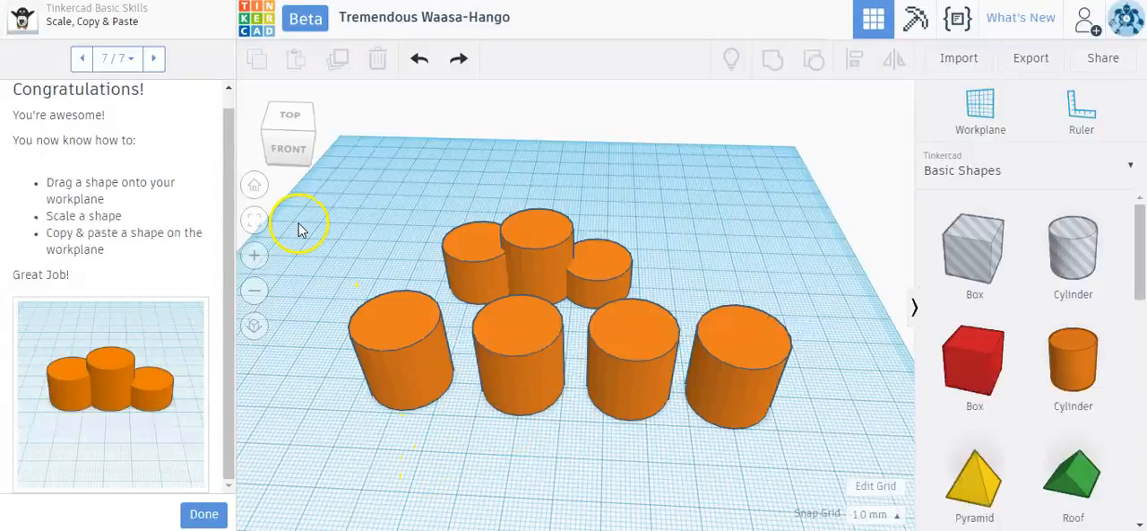
mouse_move(204, 473)
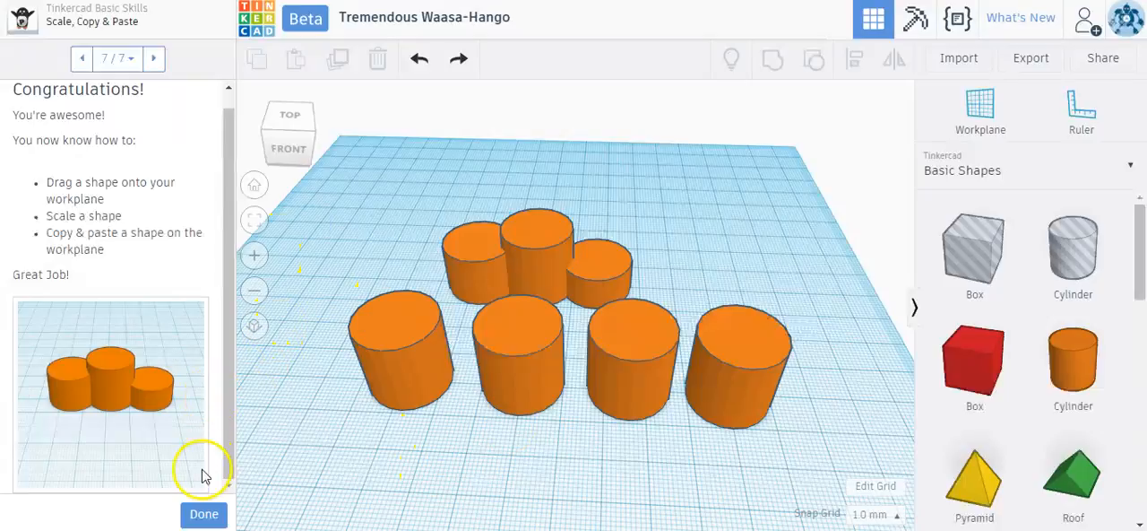